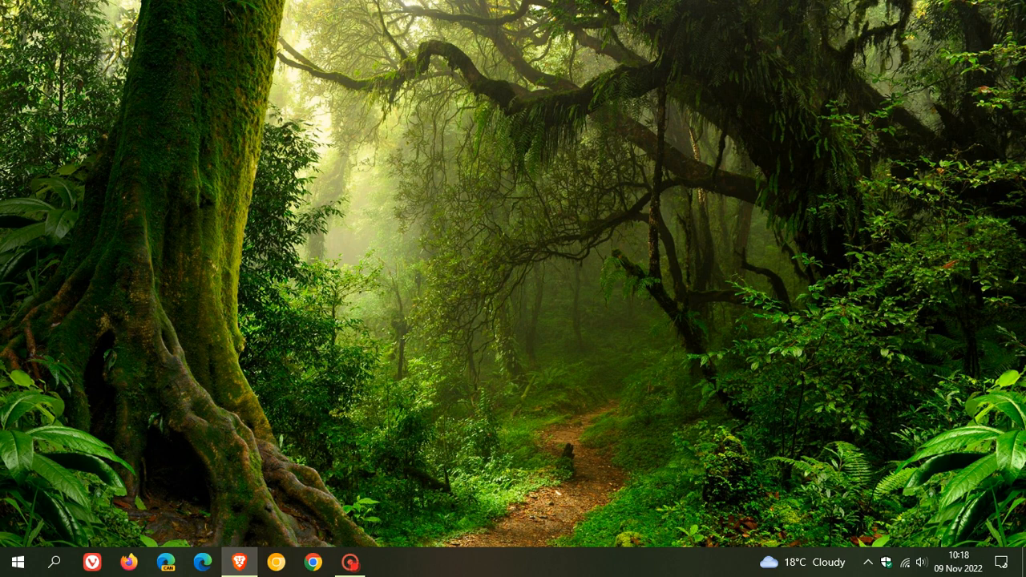
mouse_move(584, 239)
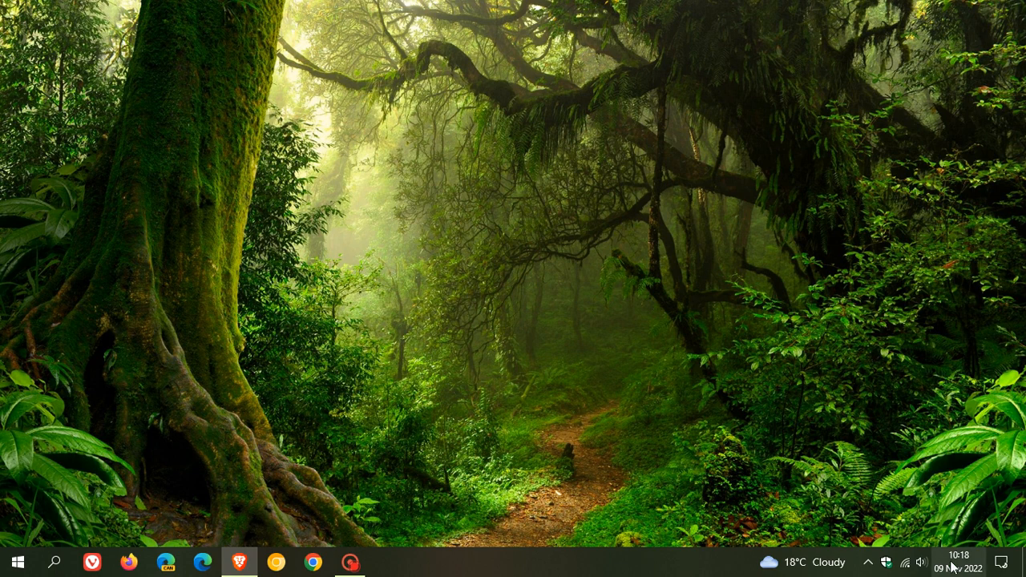
Step: Reach the Windows Update page via Settings > Update & Security
left_click(958, 559)
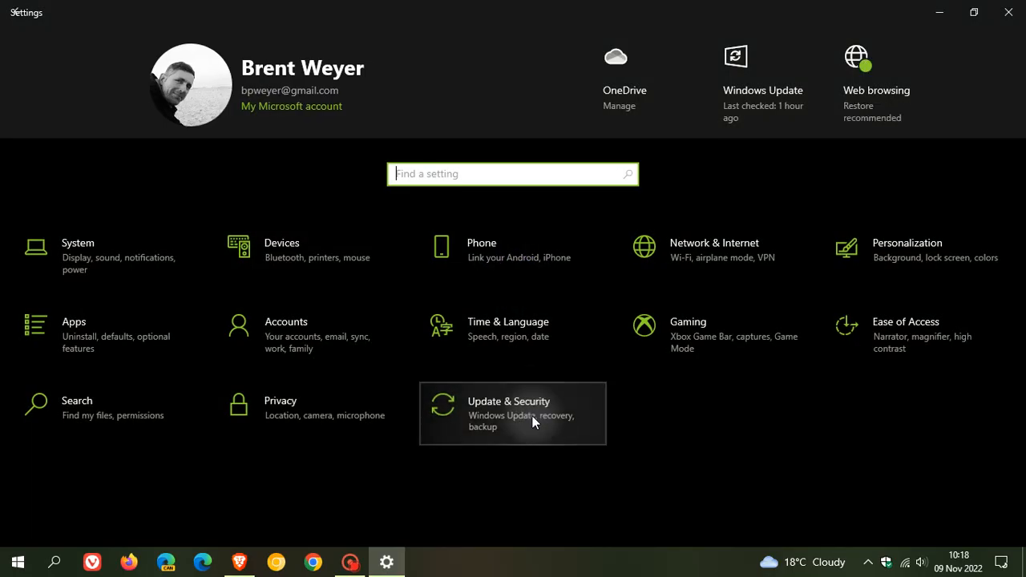
left_click(512, 413)
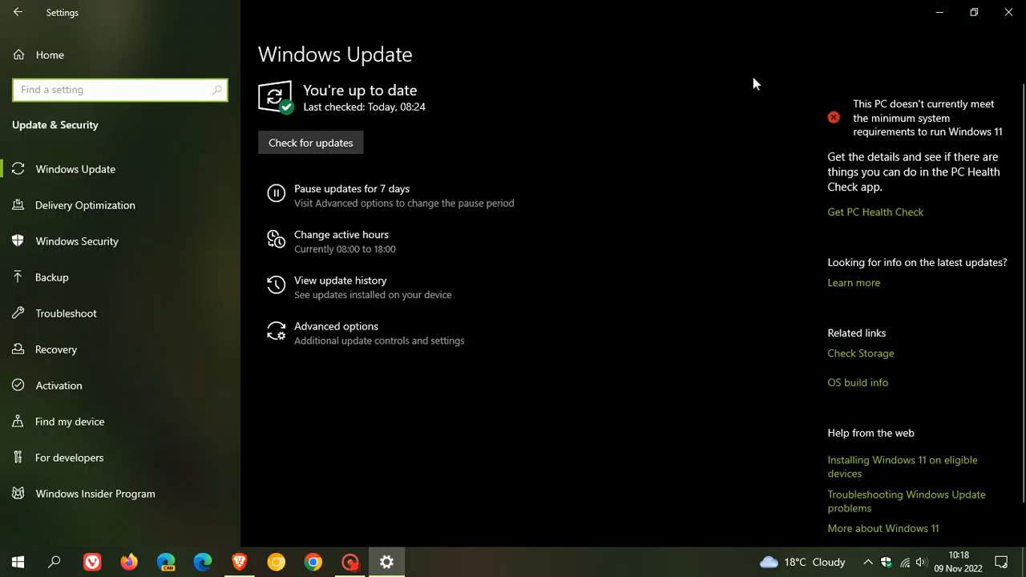
mouse_move(427, 299)
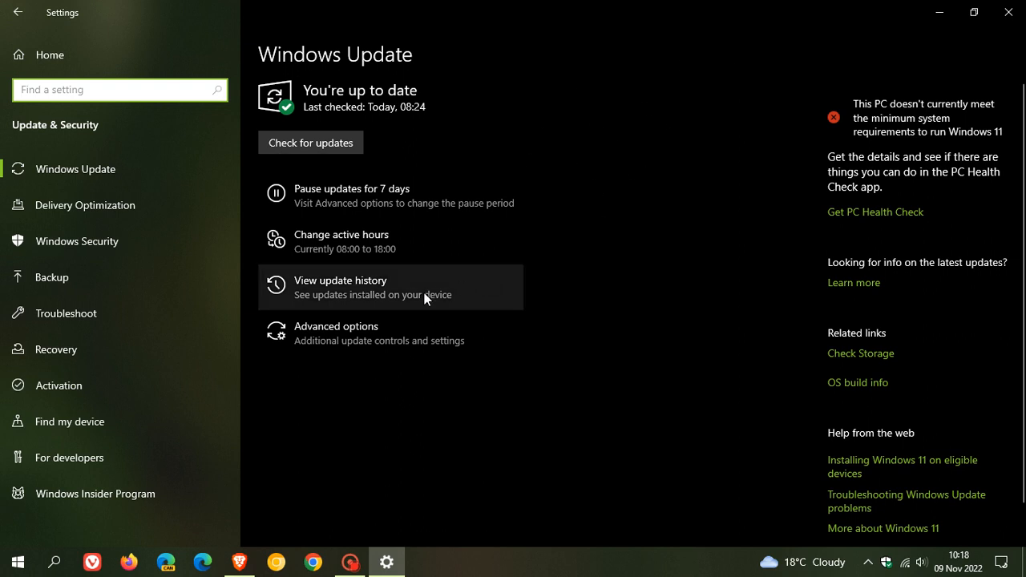
mouse_move(739, 314)
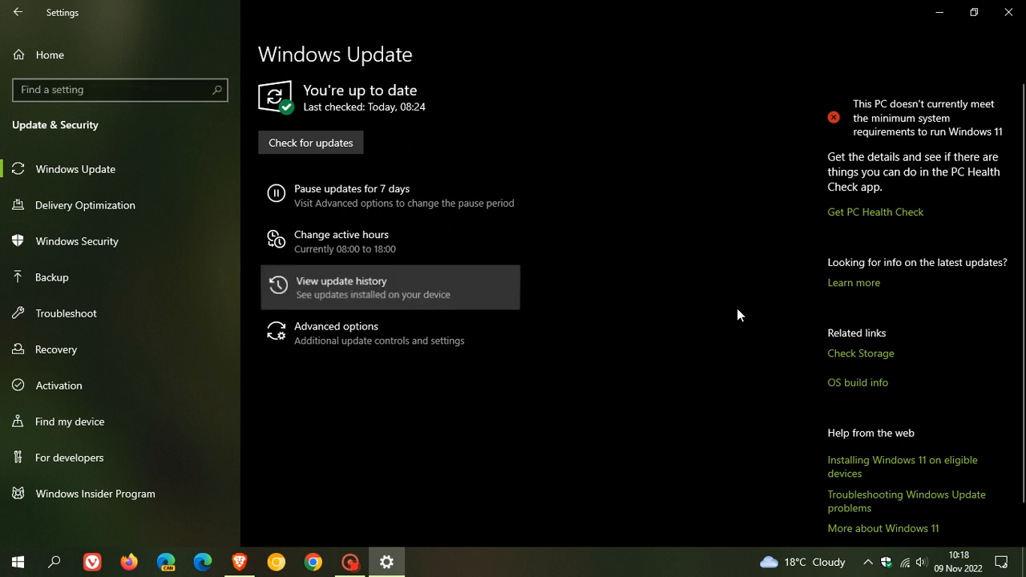
Step: Show the update history listing the 2022-11 Cumulative Update for Version 22H2
left_click(341, 287)
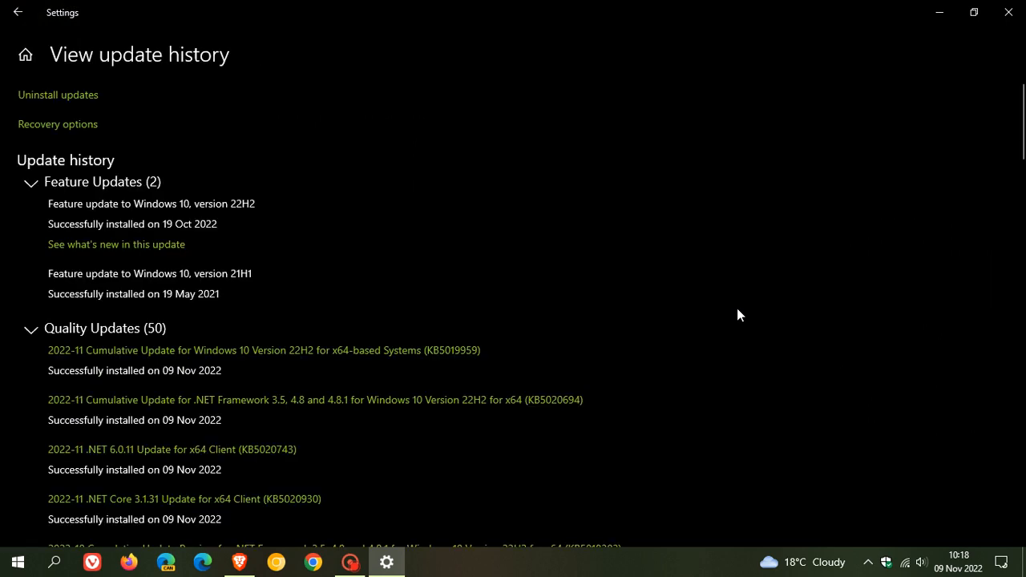
scroll("down", 3)
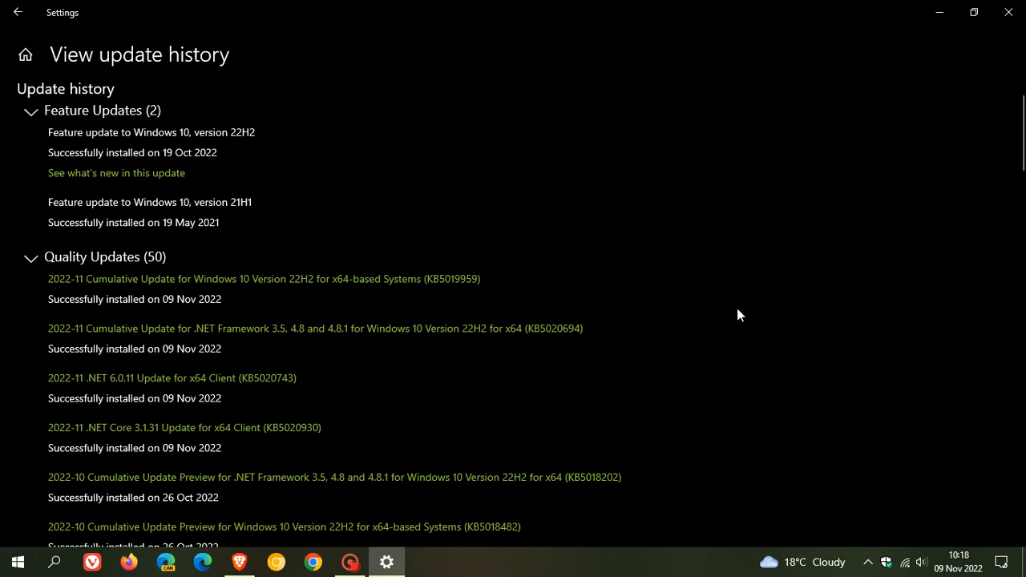
mouse_move(413, 270)
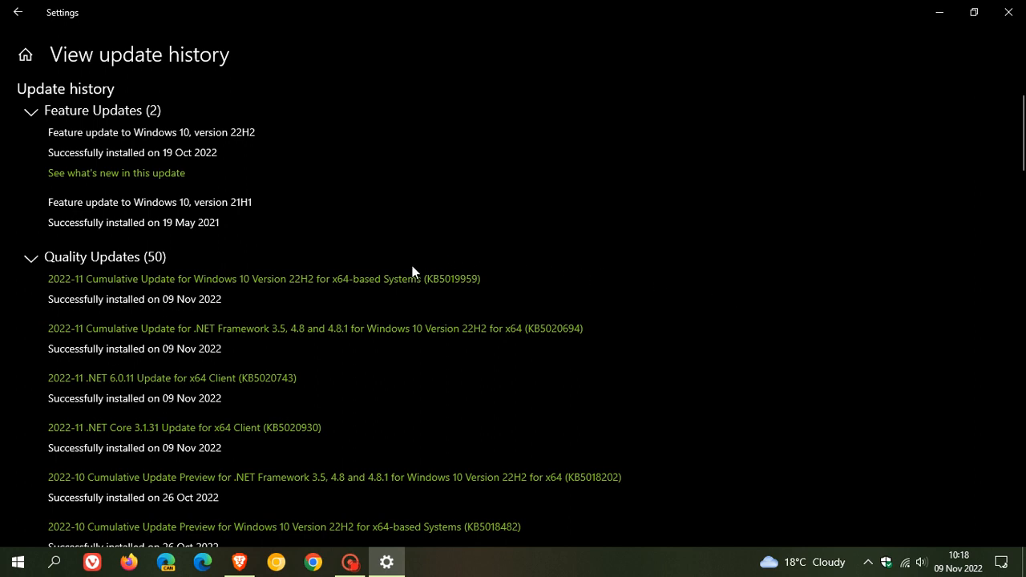
mouse_move(485, 303)
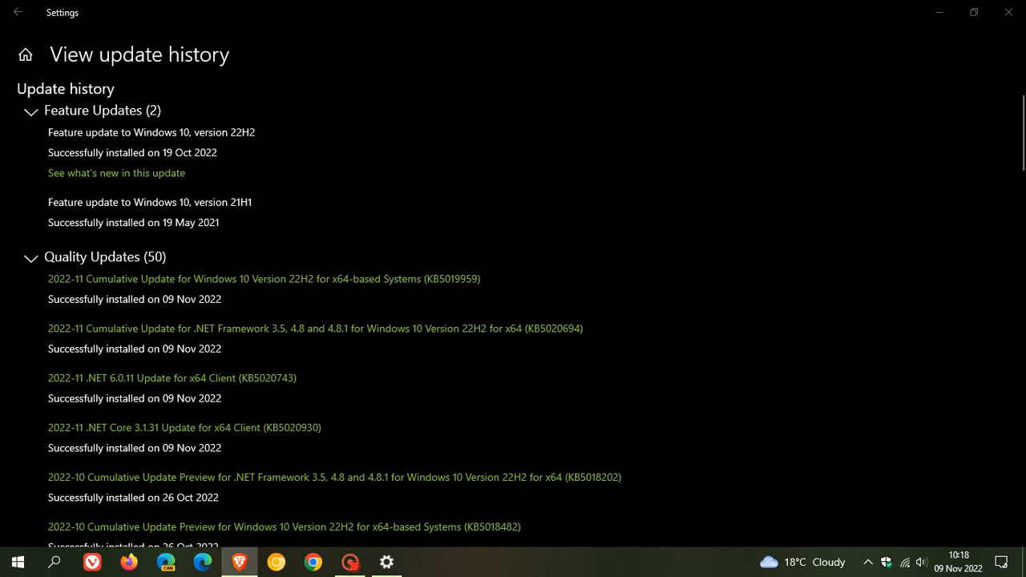
mouse_move(567, 283)
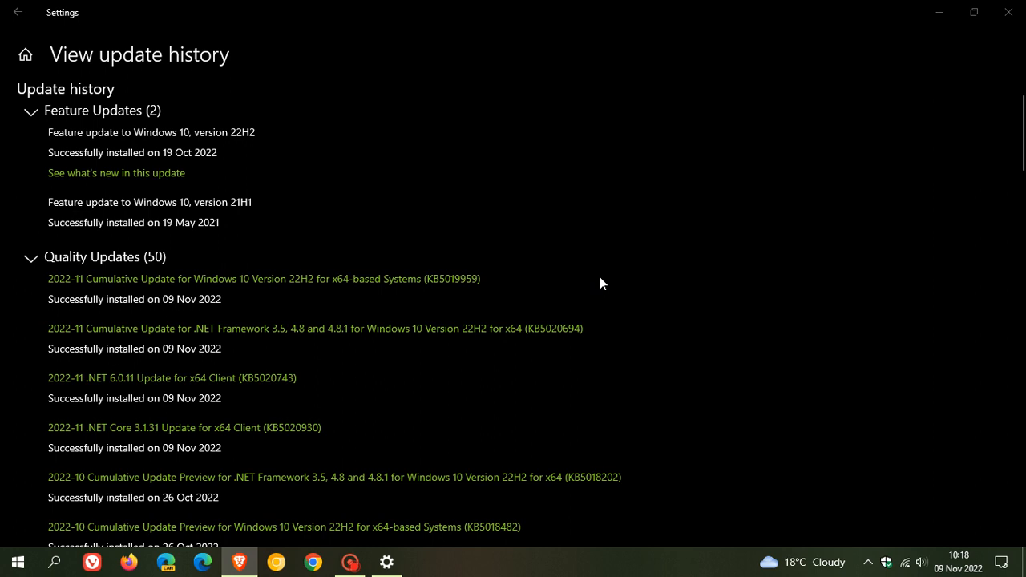
mouse_move(526, 282)
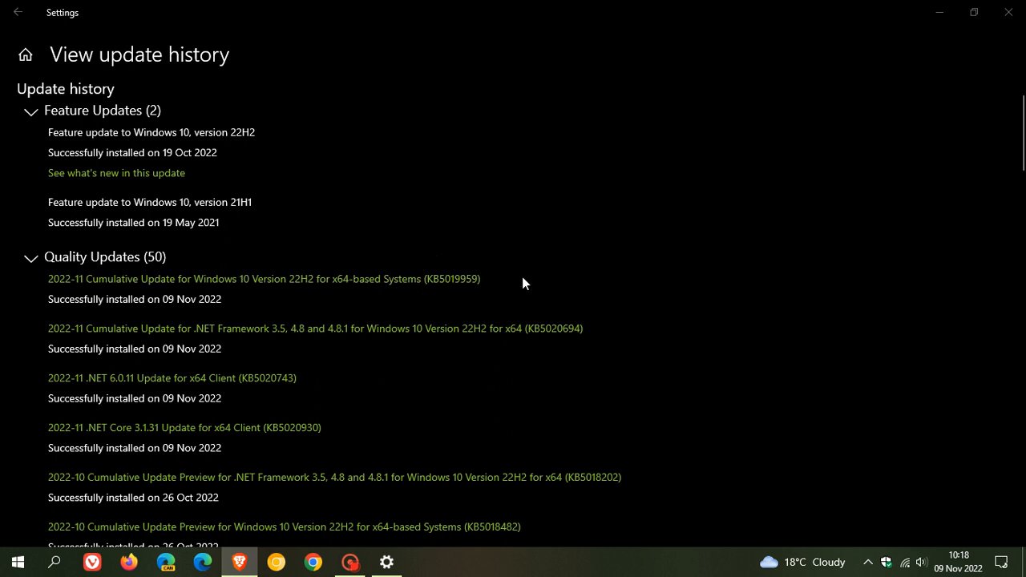
mouse_move(492, 300)
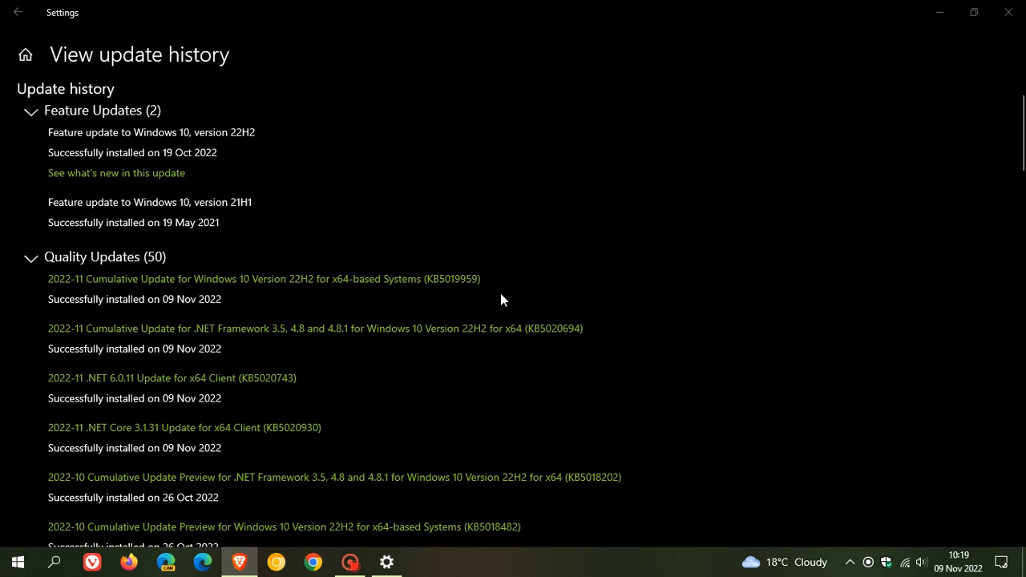
mouse_move(523, 287)
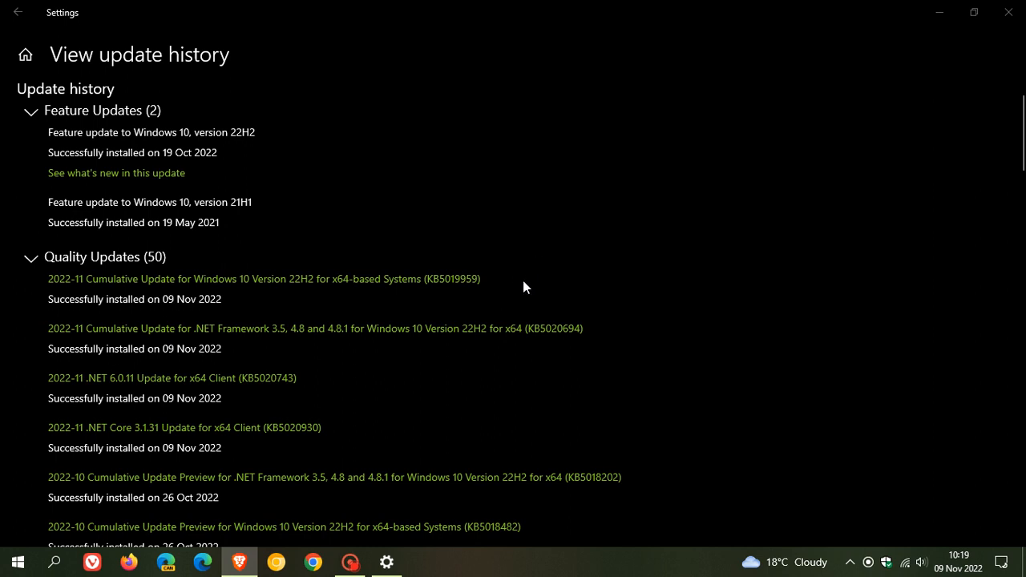
mouse_move(538, 286)
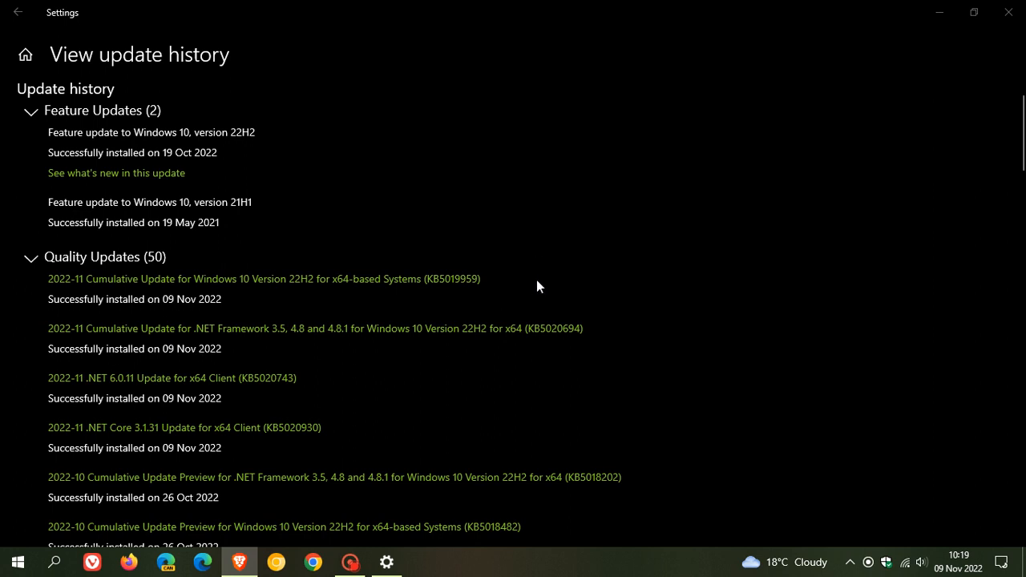
mouse_move(494, 260)
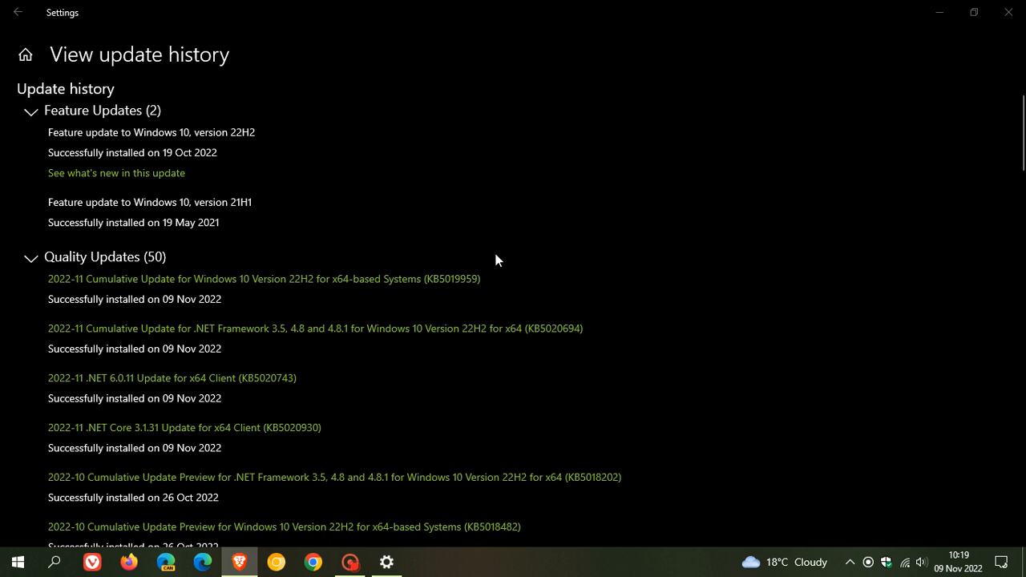
mouse_move(540, 289)
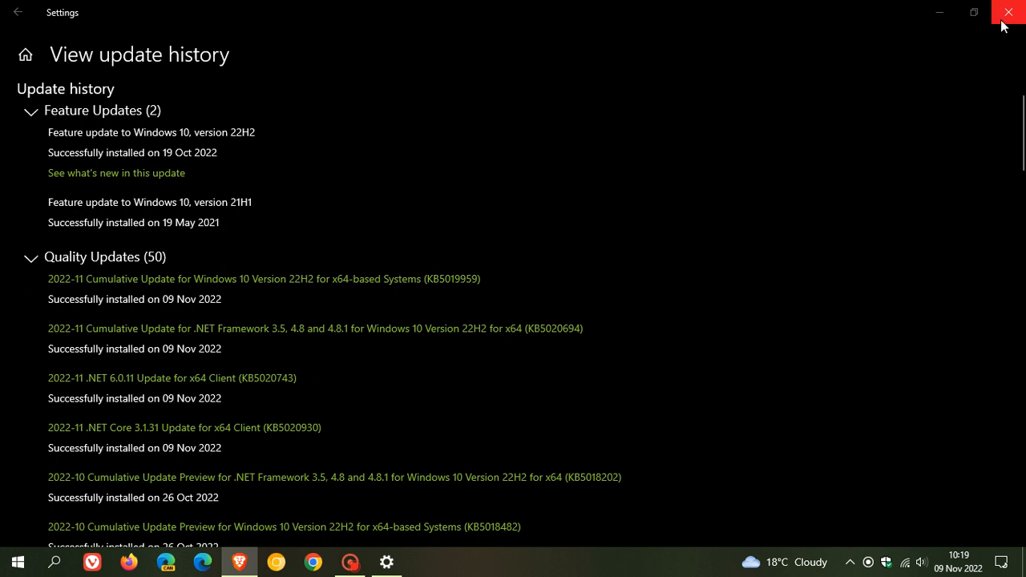
left_click(1008, 12)
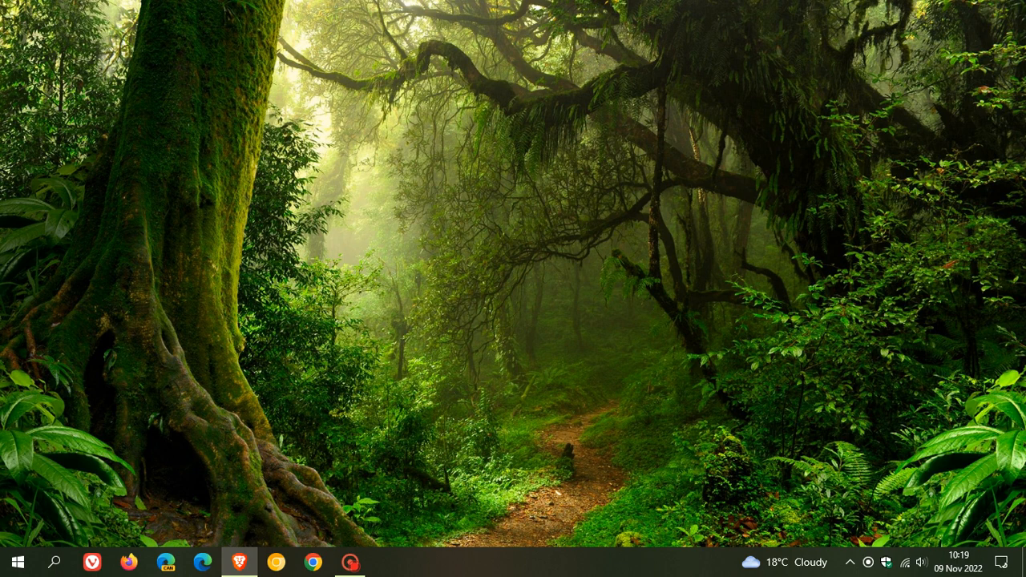
mouse_move(645, 245)
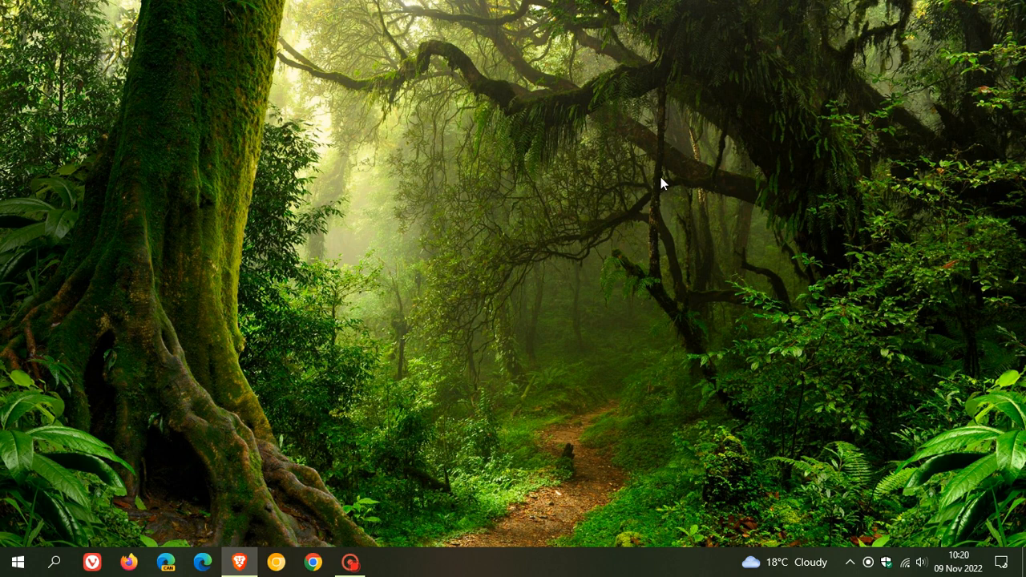
mouse_move(569, 258)
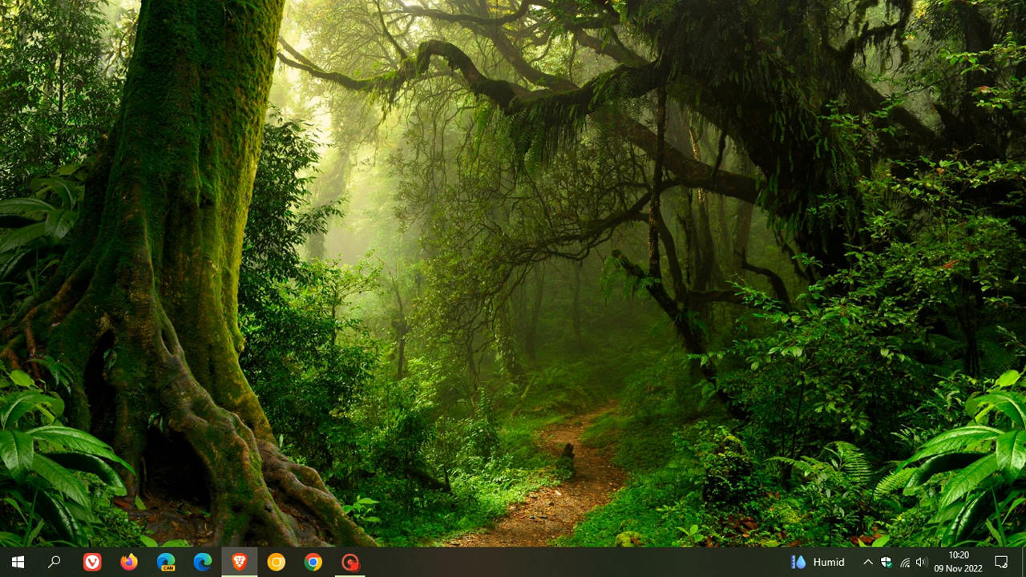
mouse_move(589, 279)
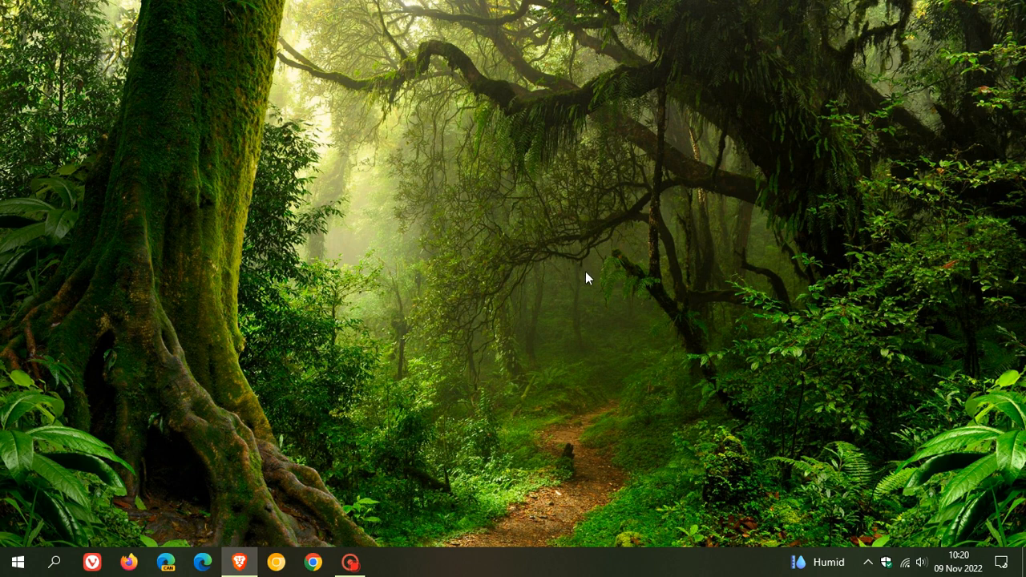
mouse_move(632, 281)
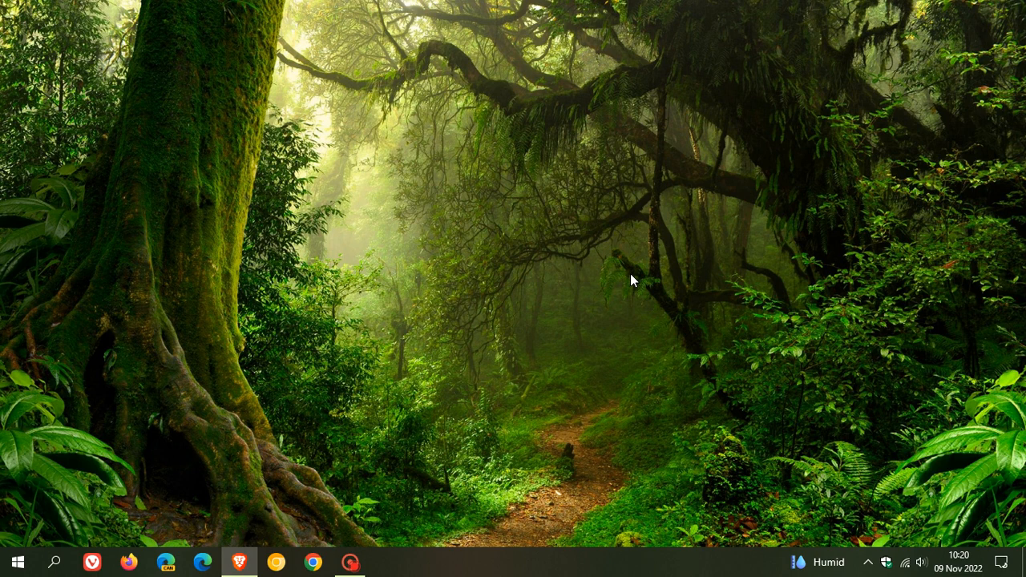
mouse_move(643, 297)
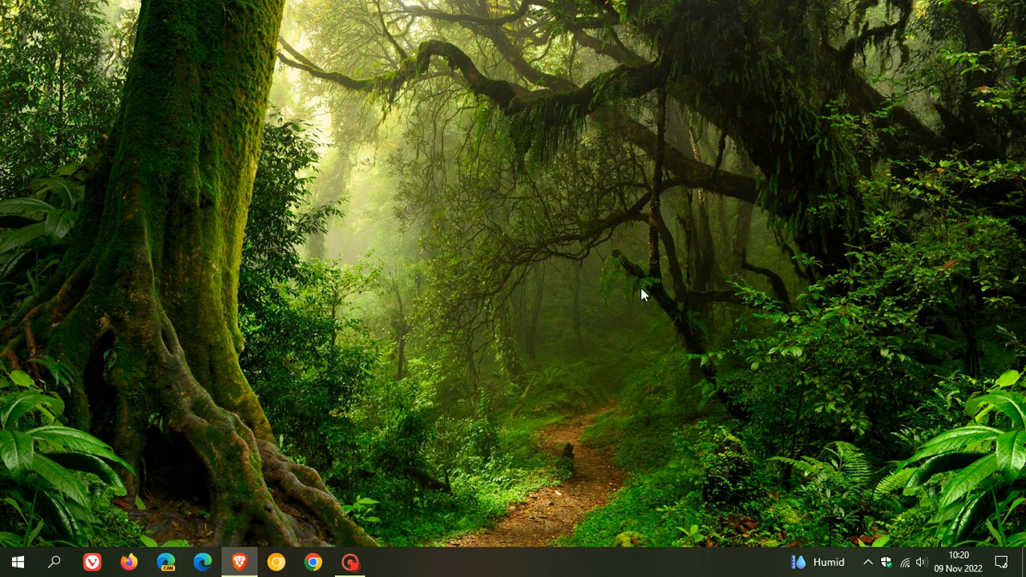
mouse_move(630, 258)
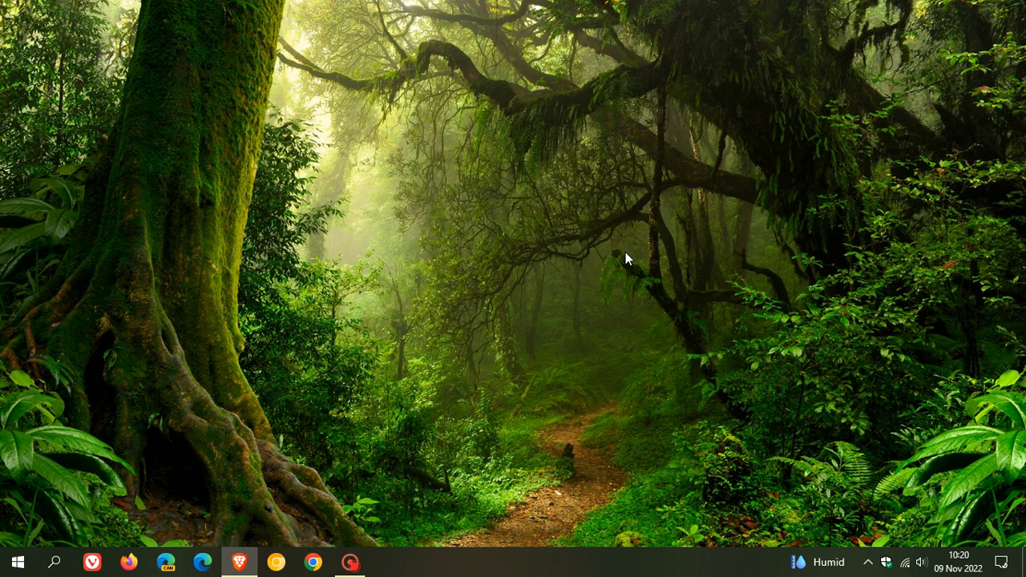
mouse_move(624, 225)
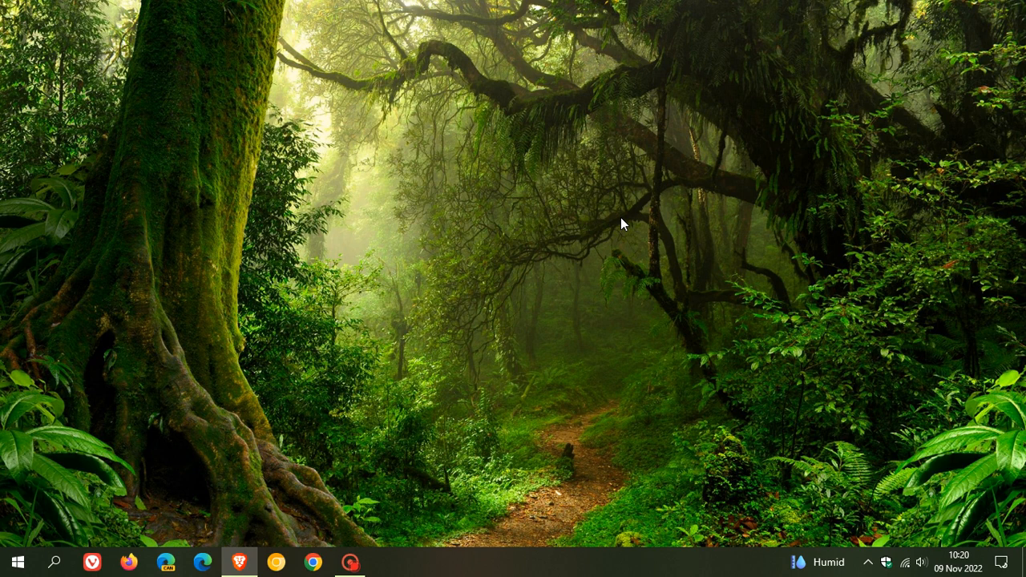
mouse_move(629, 238)
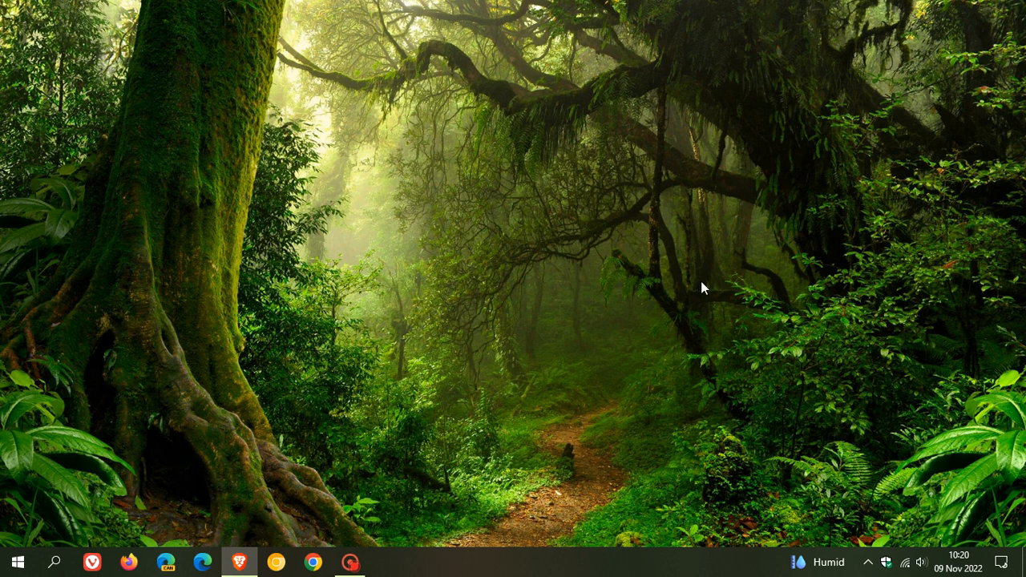
mouse_move(64, 503)
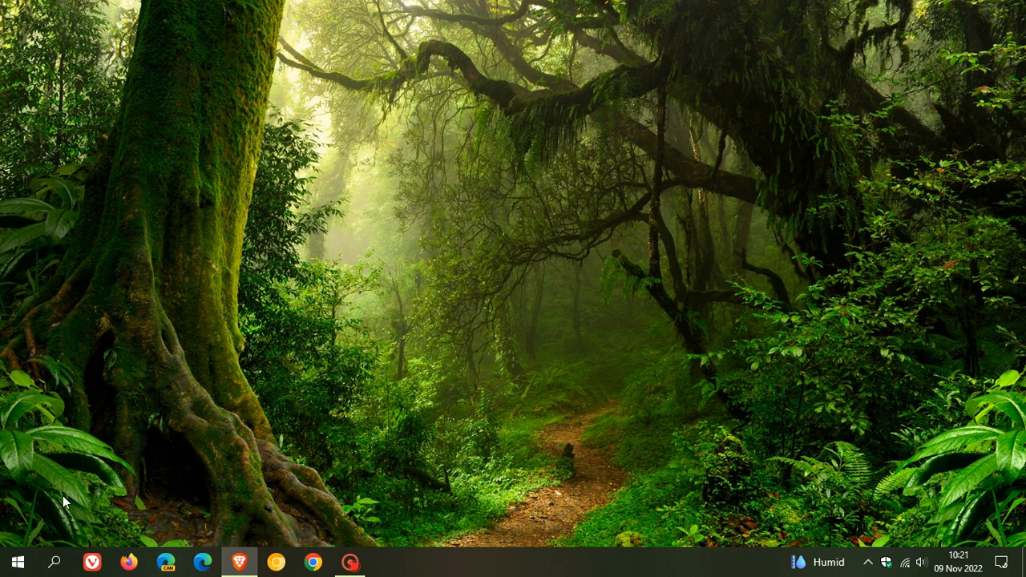
Step: Search for 'winver' from the taskbar to launch the About Windows dialog
left_click(55, 562)
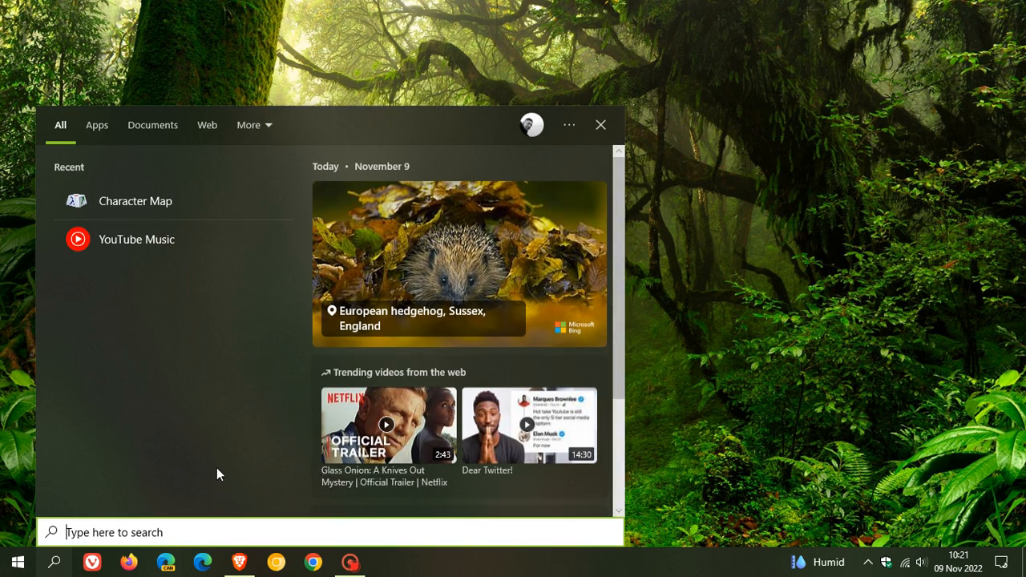
type("w")
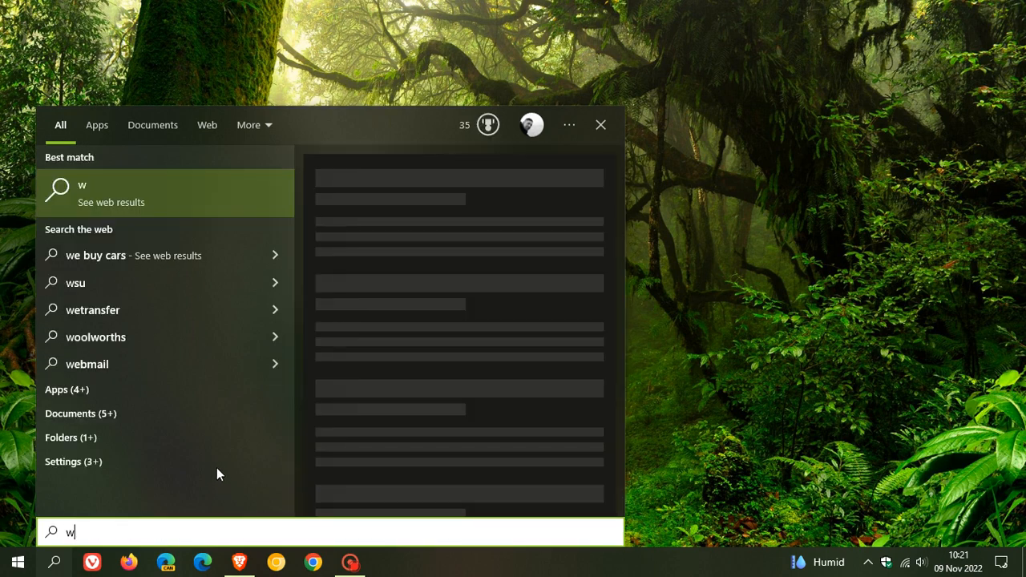
type("inver")
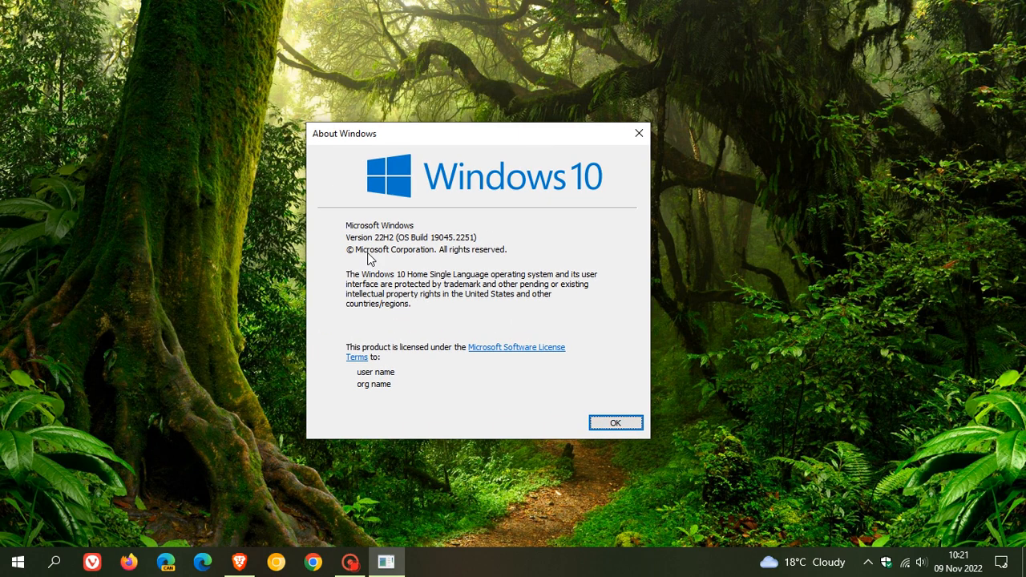
mouse_move(386, 258)
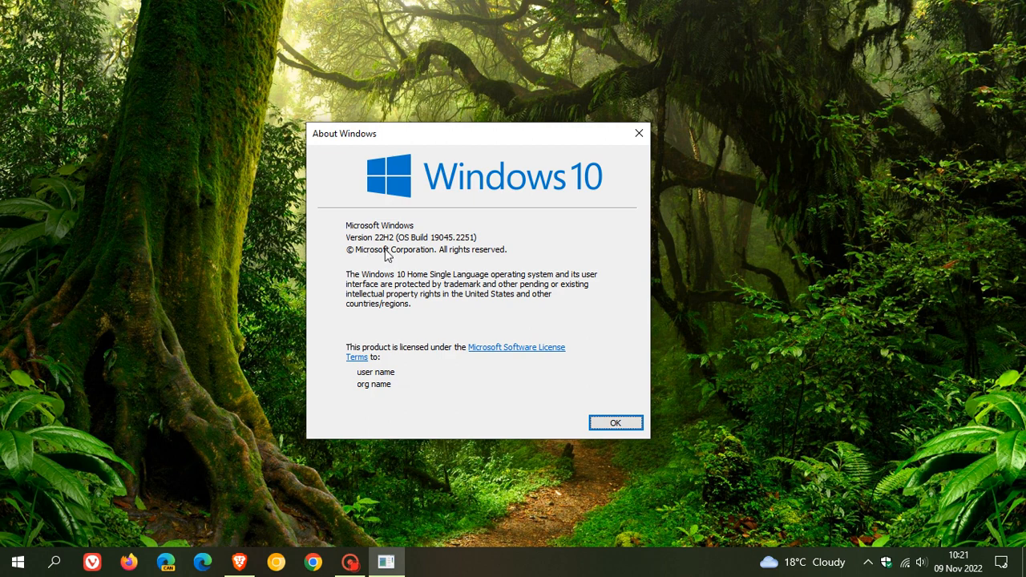
mouse_move(429, 255)
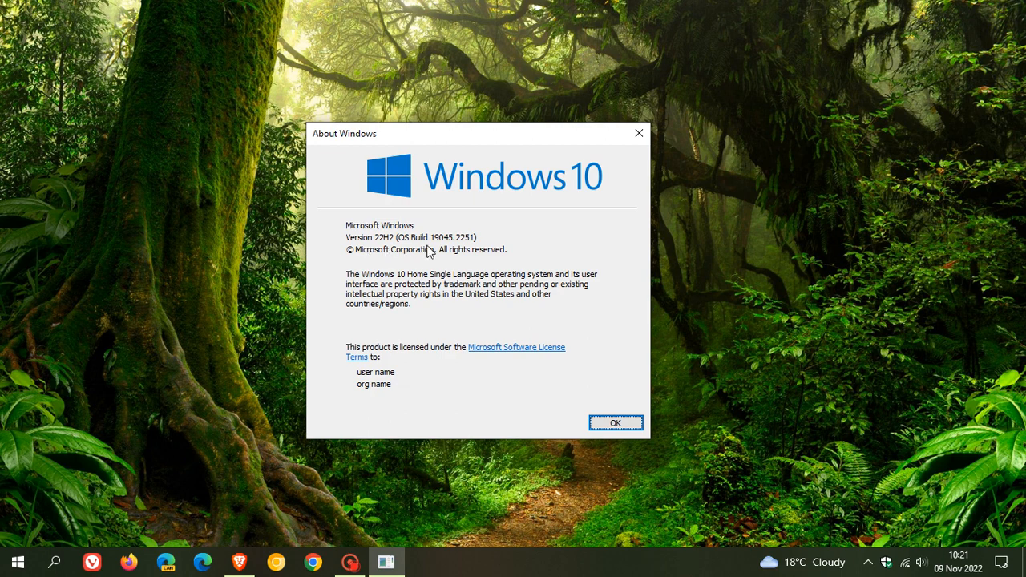
mouse_move(465, 253)
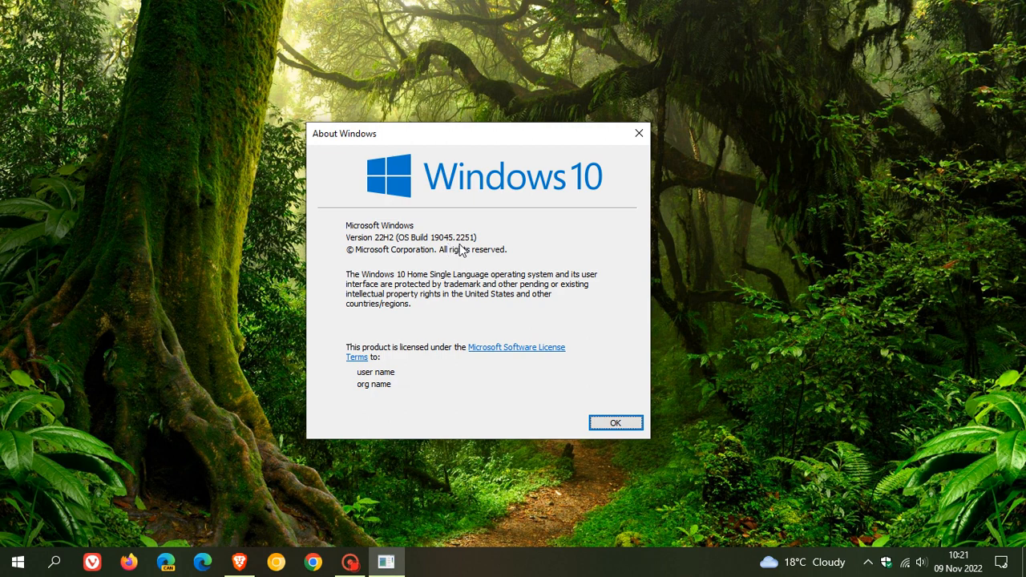
mouse_move(455, 251)
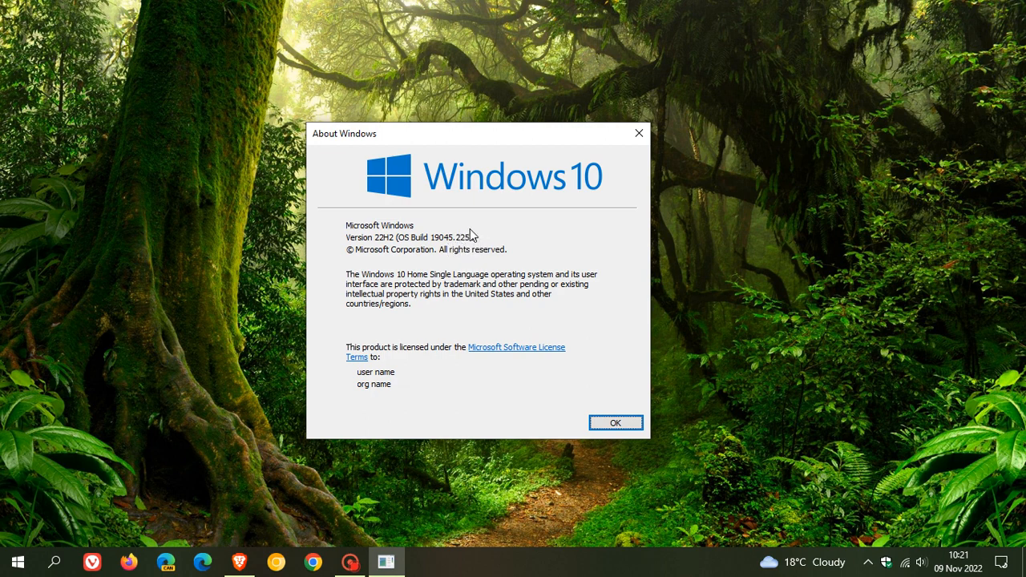
mouse_move(445, 255)
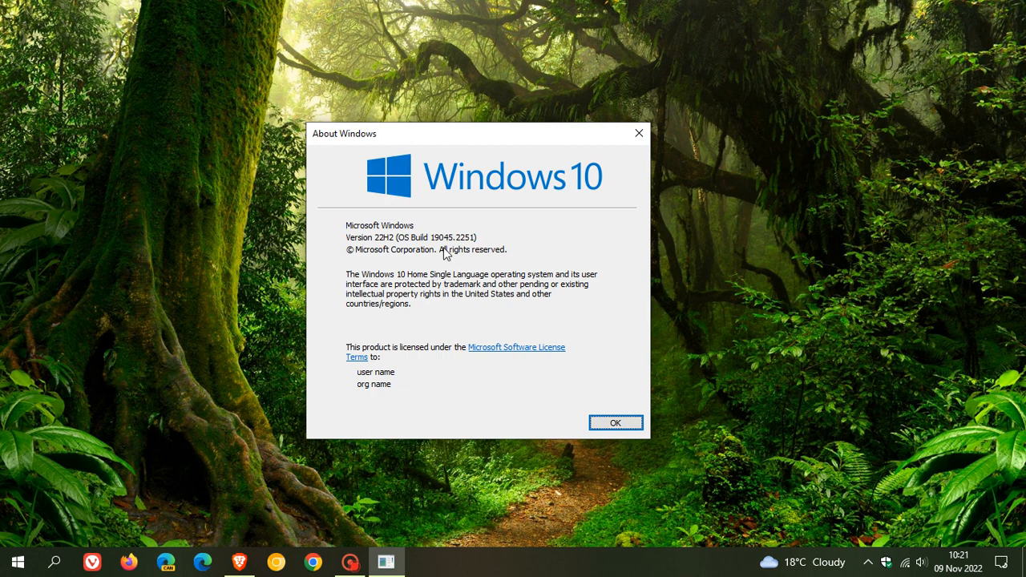
mouse_move(447, 253)
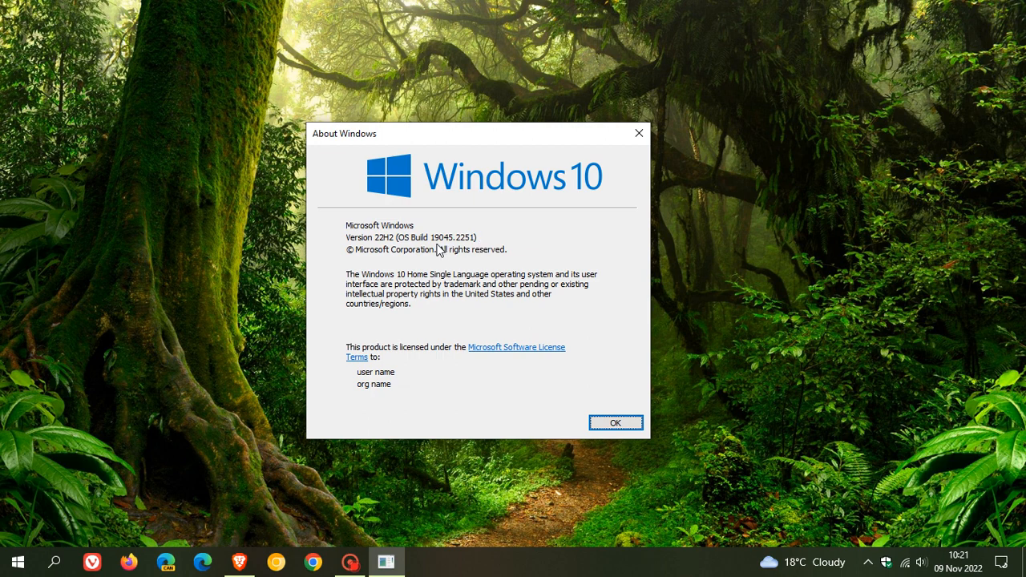
mouse_move(458, 253)
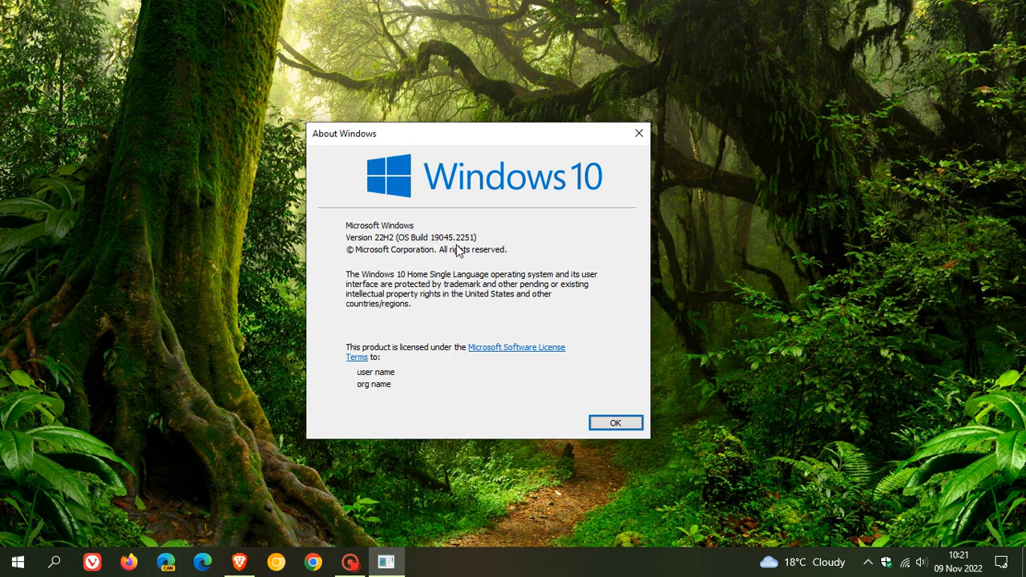
mouse_move(443, 252)
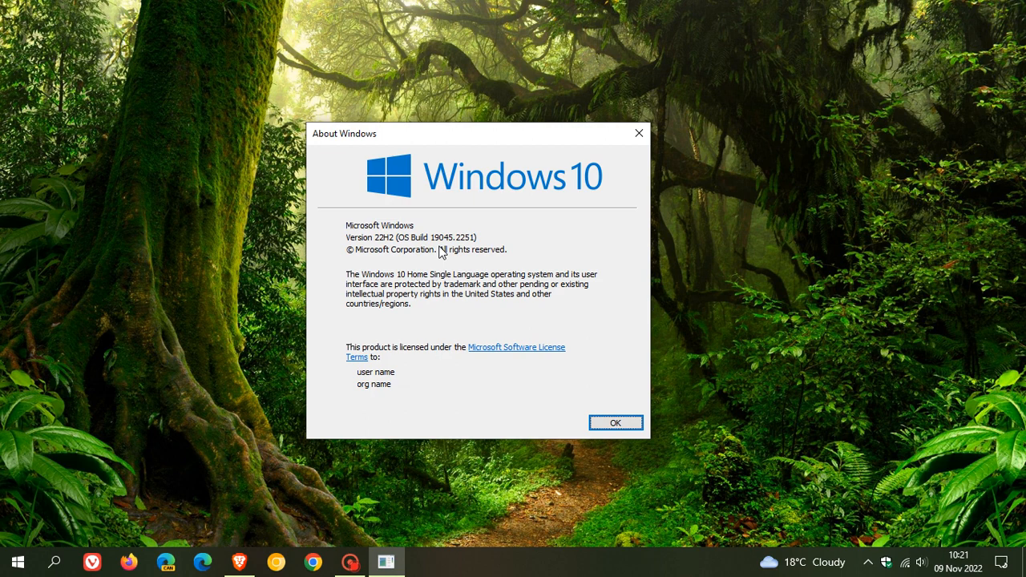
mouse_move(511, 258)
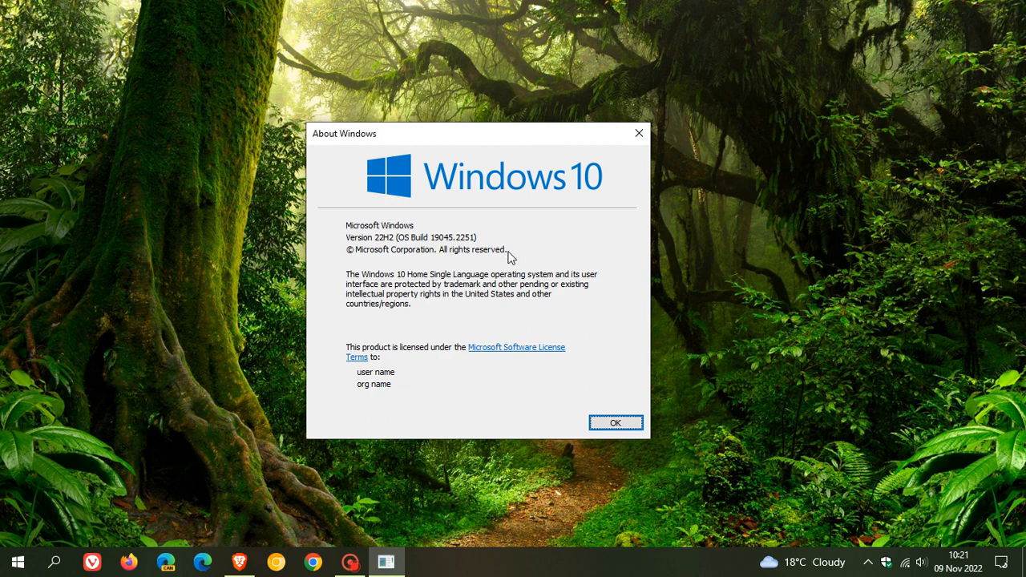
Step: Dismiss the About Windows dialog with OK, returning to the desktop
left_click(615, 422)
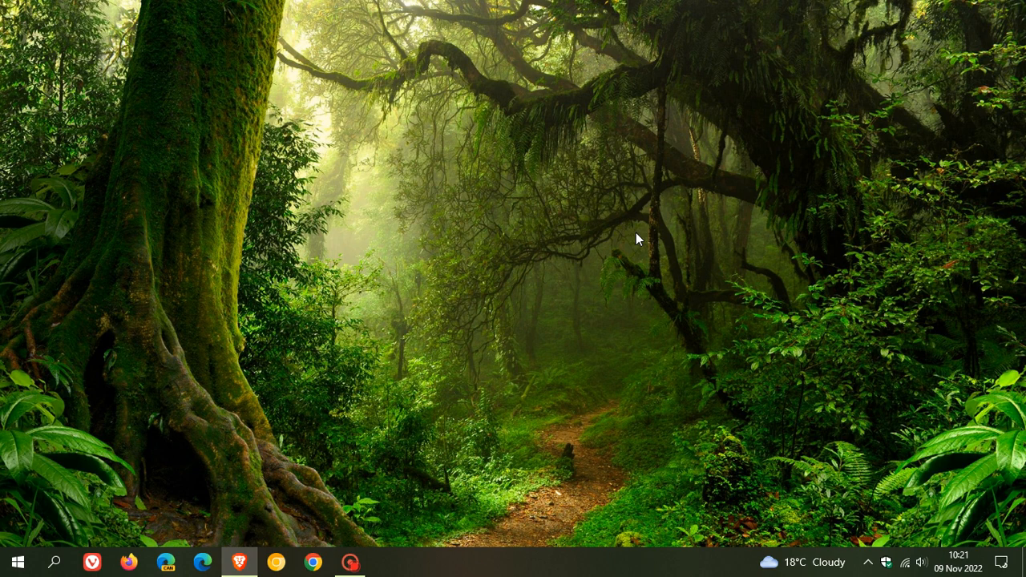
mouse_move(619, 250)
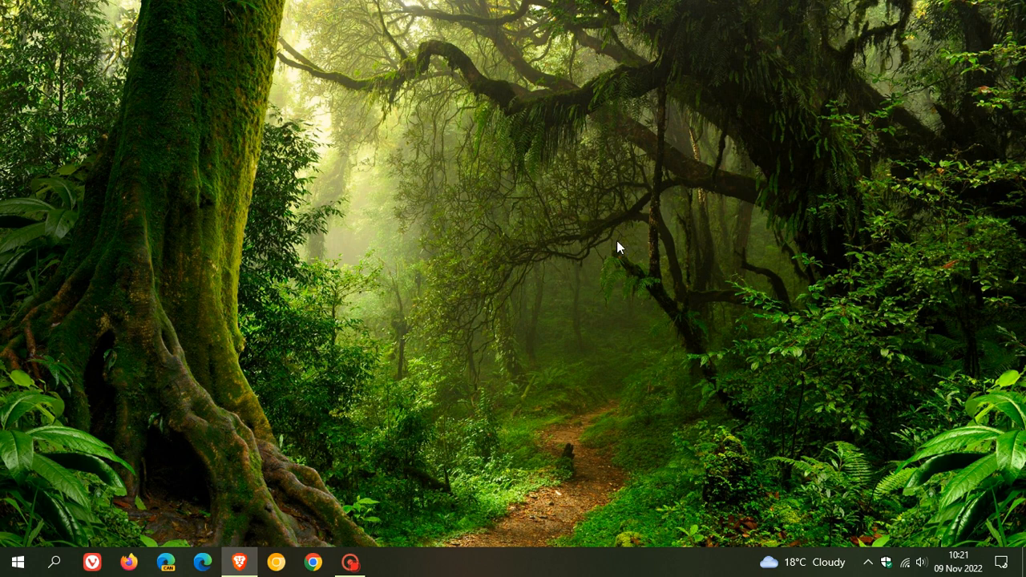